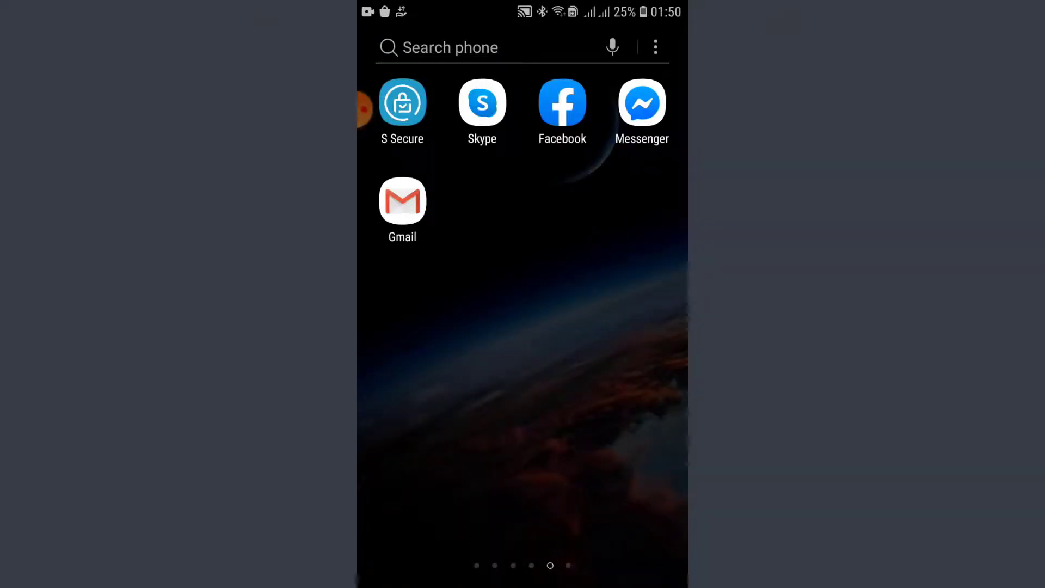
# Step: Launch Facebook from the home screen so the news feed appears
pyautogui.click(562, 103)
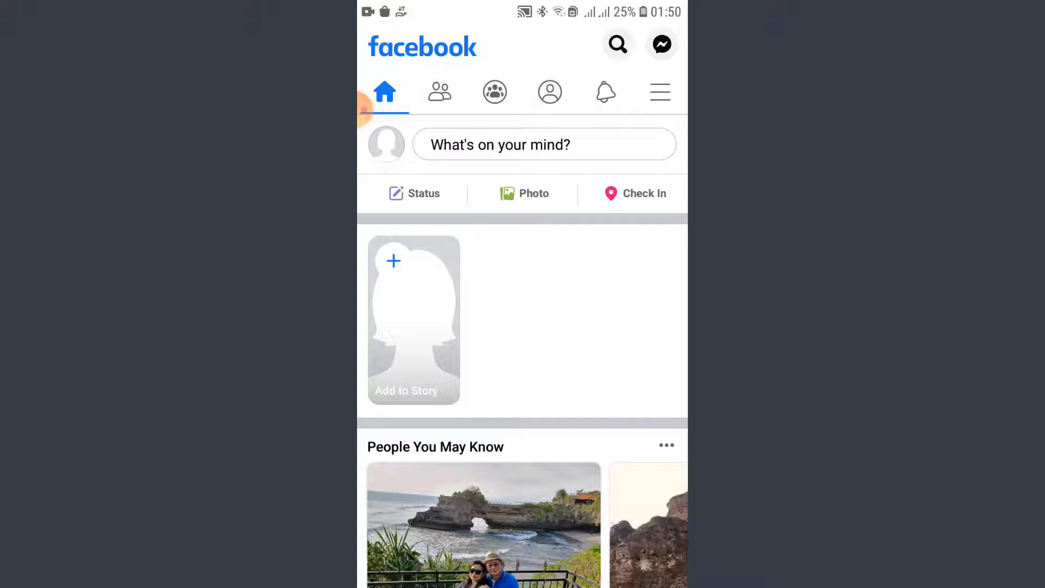
# Step: Log out of the Facebook account via the menu, reaching the saved-account login screen
pyautogui.click(659, 92)
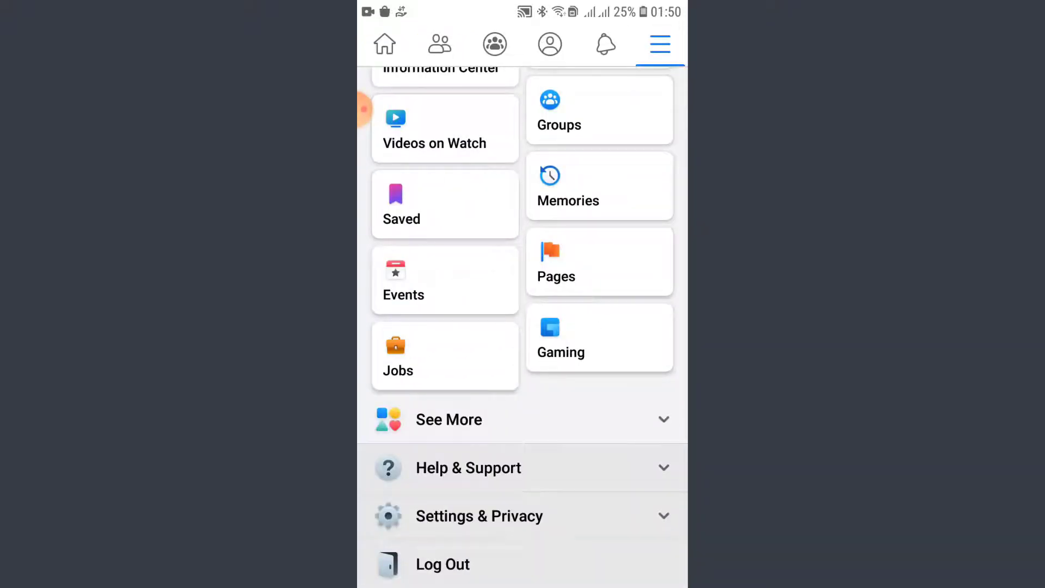
pyautogui.click(442, 564)
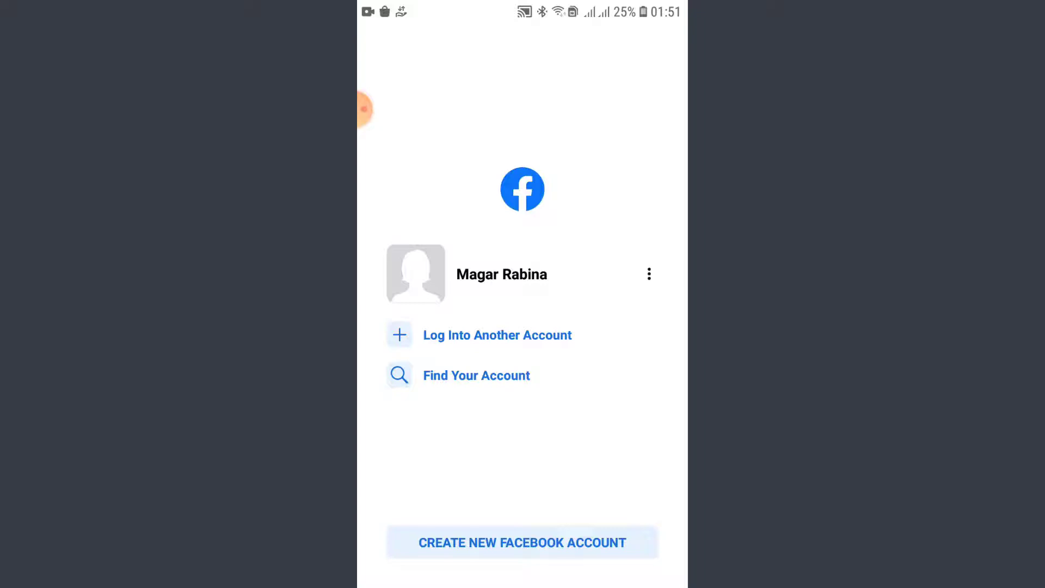
# Step: Remove the saved account from this device, confirming REMOVE ACCOUNT, so the blank login form shows
pyautogui.click(648, 274)
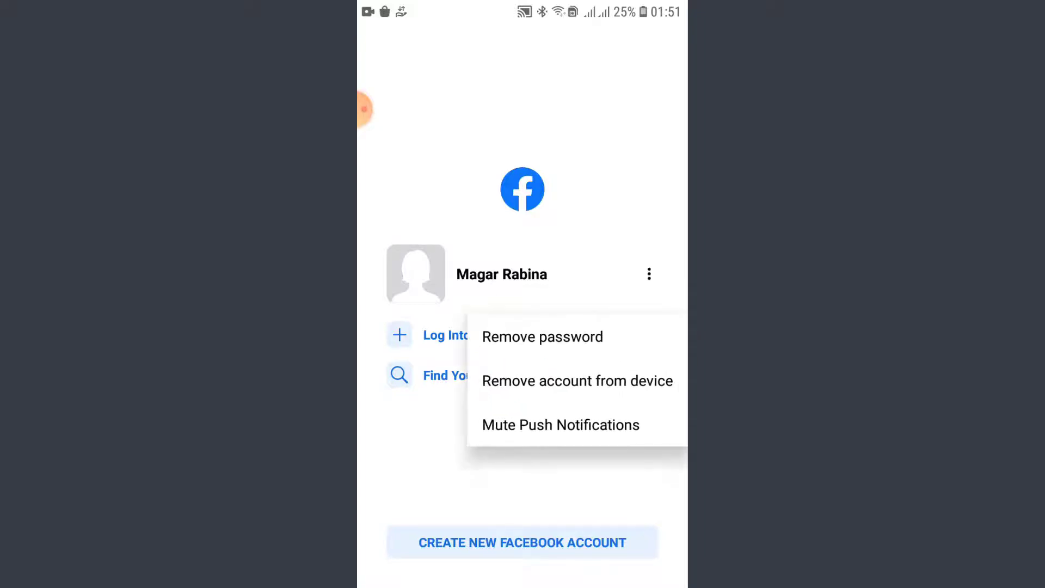
pyautogui.click(577, 381)
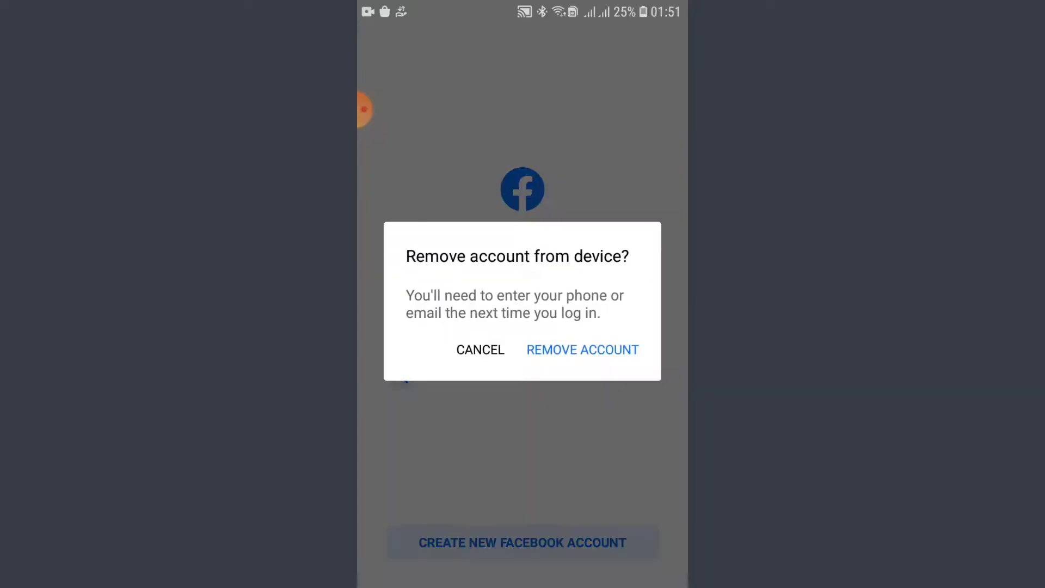
pyautogui.click(582, 349)
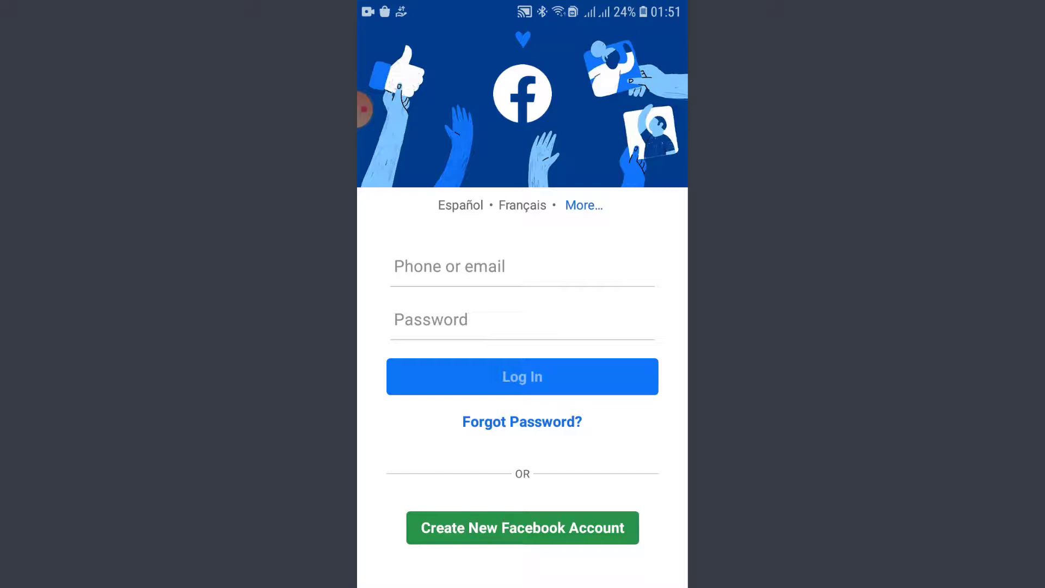
# Step: Enter the email and password and log in, reaching the Save Your Login Info prompt
pyautogui.click(521, 266)
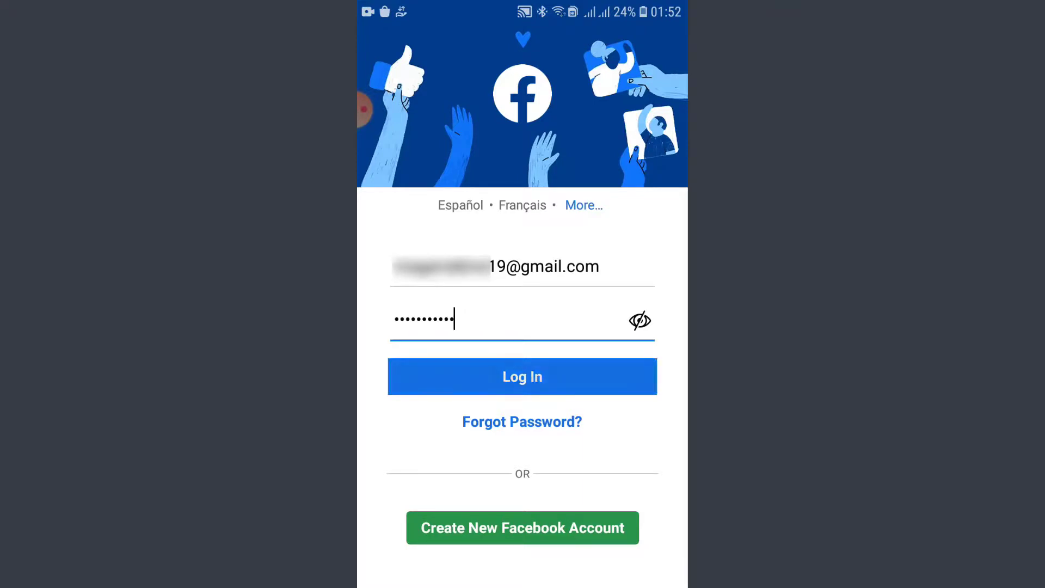
pyautogui.click(521, 375)
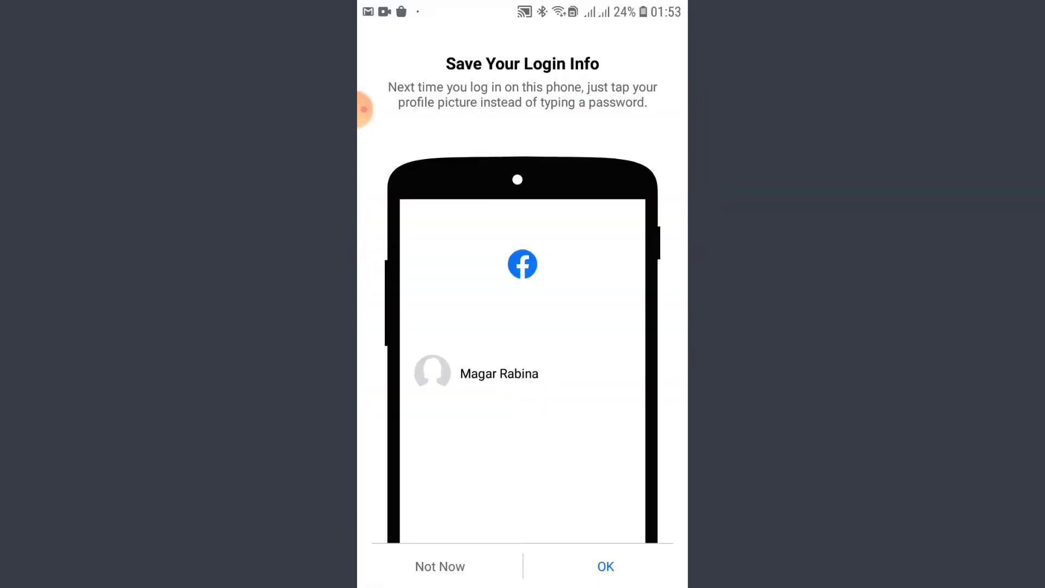
# Step: Accept saving the login info with OK and continue to the home feed
pyautogui.click(604, 566)
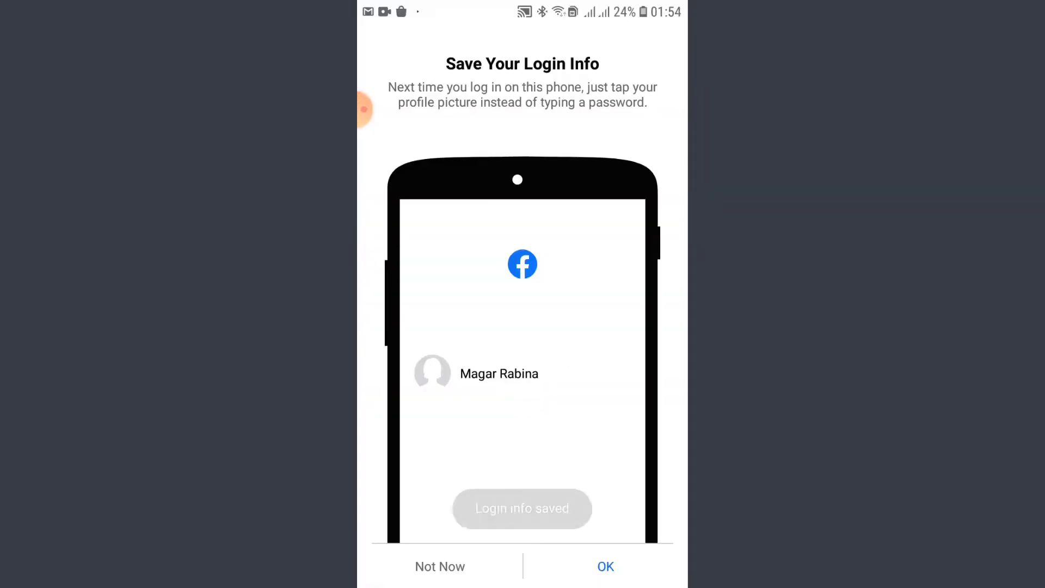
pyautogui.click(604, 566)
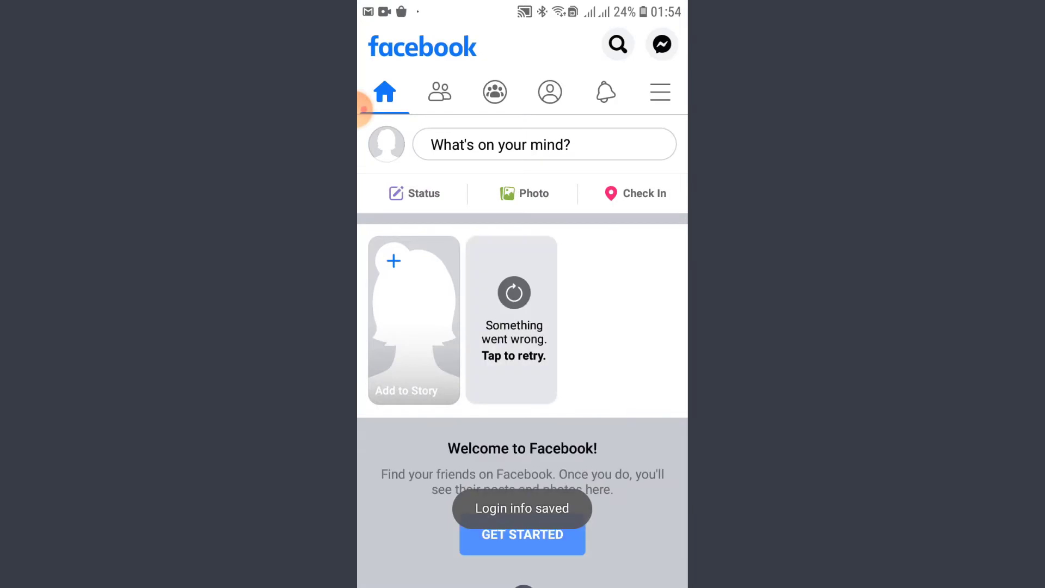